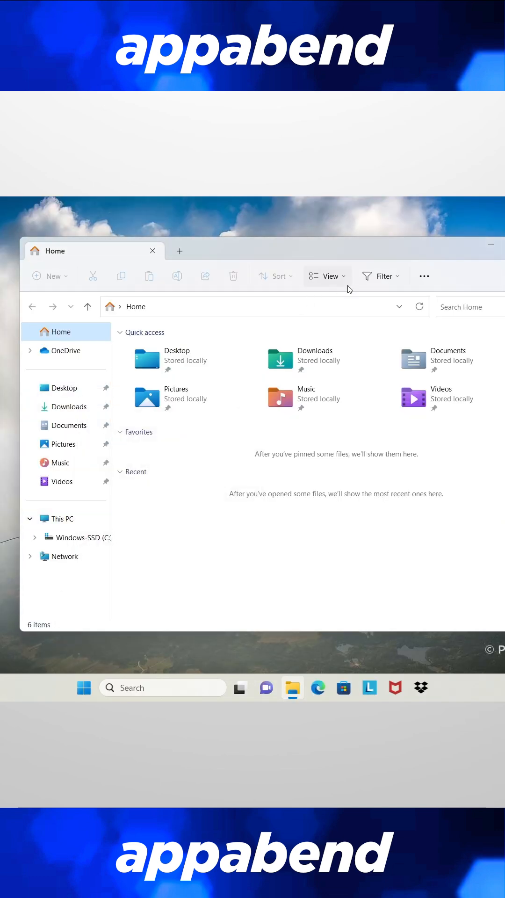
Step: Open Explorer's View options, then expand Taskbar behaviors in the Taskbar settings
{"action": "left_click", "coordinate": [327, 276]}
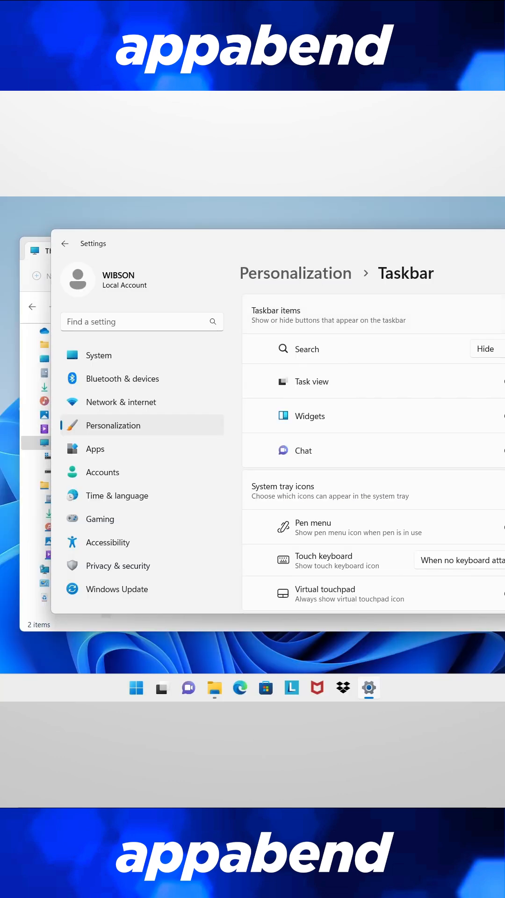
{"action": "right_click", "coordinate": [266, 688]}
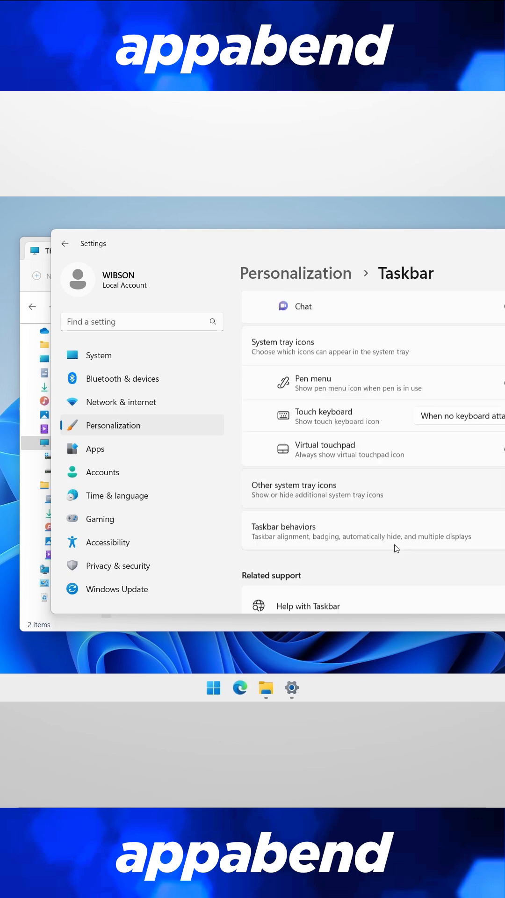
{"action": "left_click", "coordinate": [64, 243]}
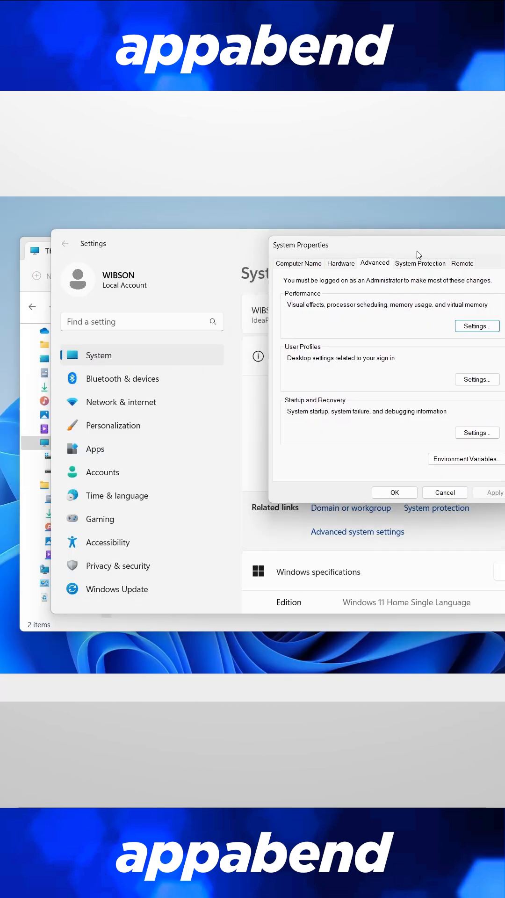
Step: Open Performance Settings, then create a quick-formatted NTFS volume labelled DATA
{"action": "left_click", "coordinate": [477, 325]}
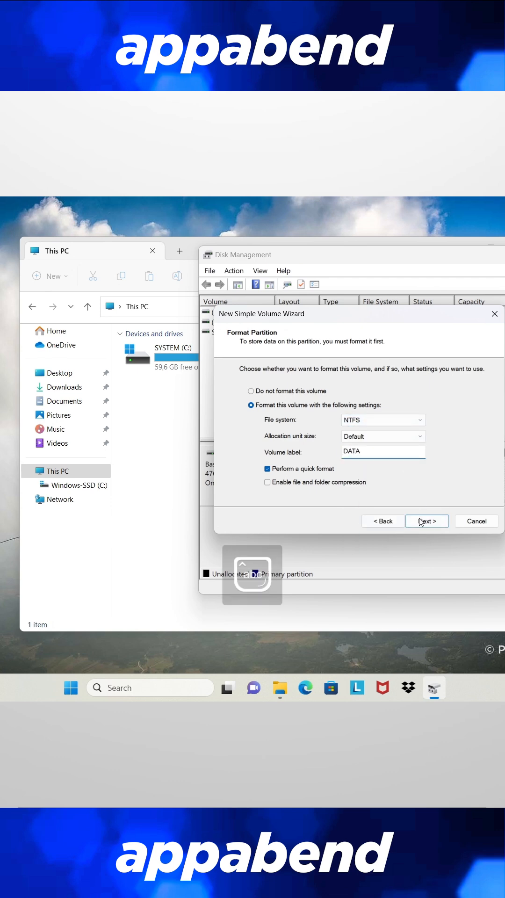
{"action": "left_click", "coordinate": [427, 521]}
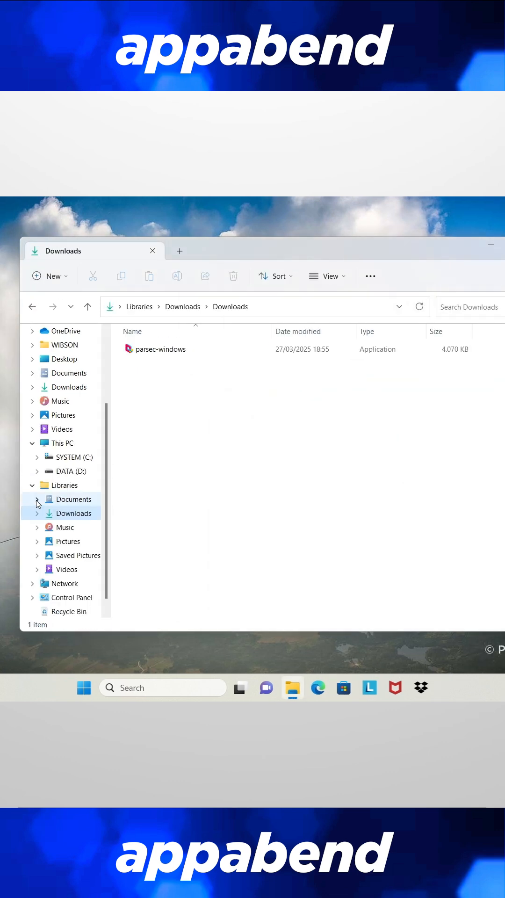
Step: Review the Documents library's Customize tab, then close the dialog and Explorer
{"action": "left_click", "coordinate": [74, 513]}
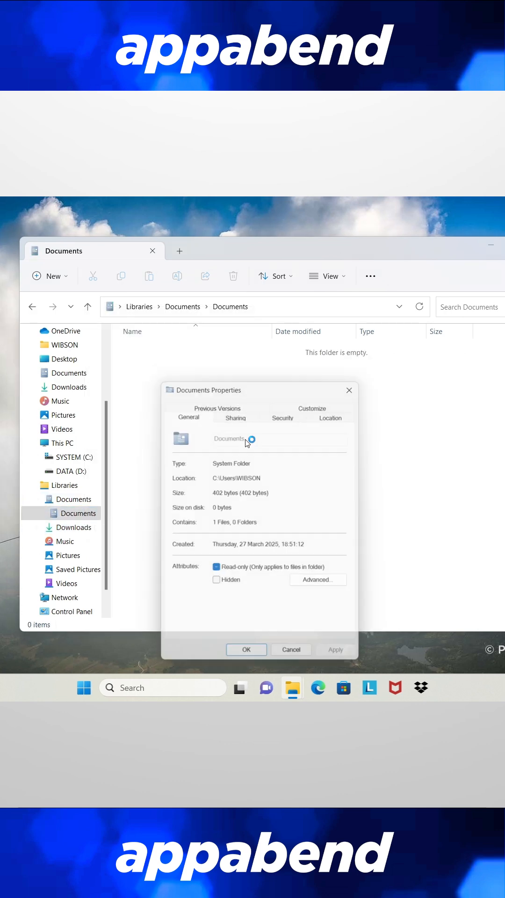
{"action": "left_click", "coordinate": [312, 408]}
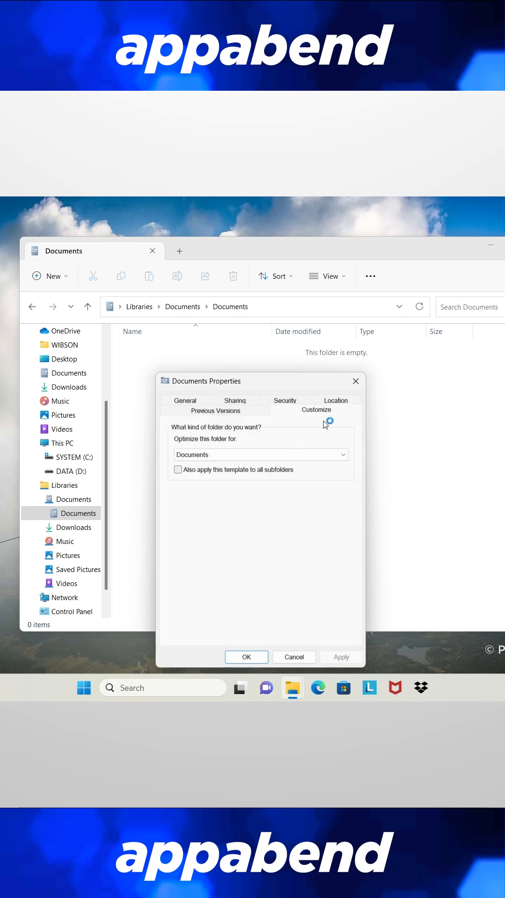
{"action": "left_click", "coordinate": [335, 401]}
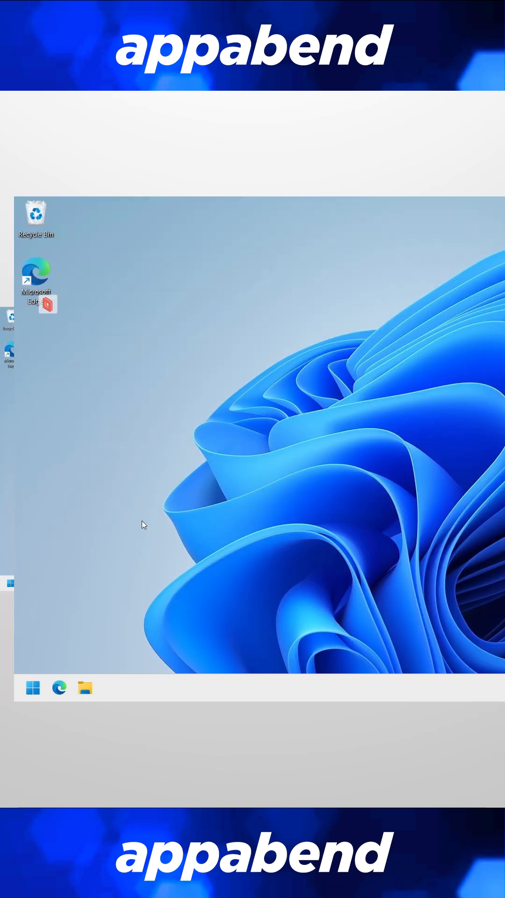
Step: From Installed apps, uninstall Family, Feedback Hub and Films & TV
{"action": "right_click", "coordinate": [33, 687]}
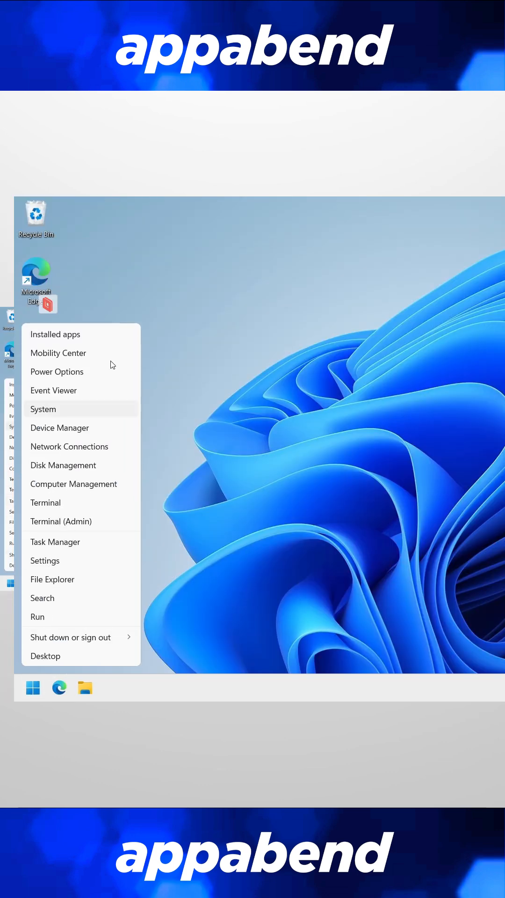
{"action": "left_click", "coordinate": [55, 335]}
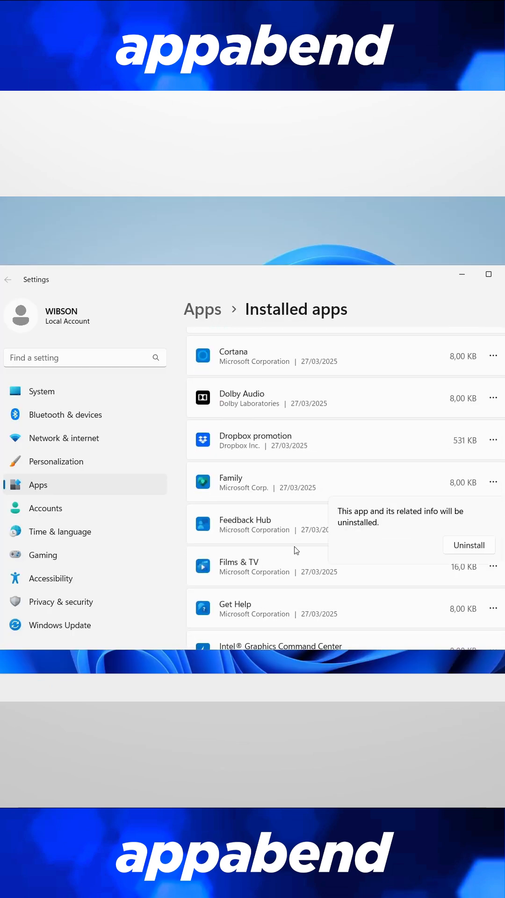
{"action": "left_click", "coordinate": [469, 545]}
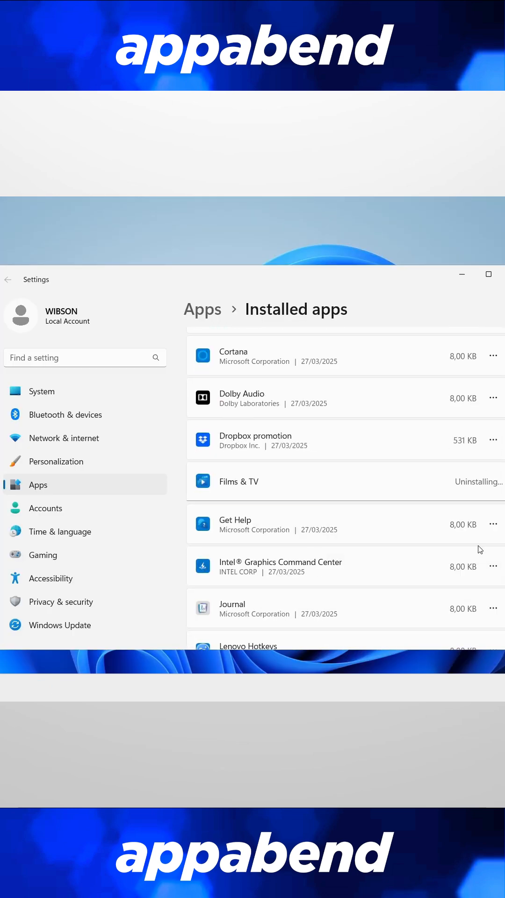
{"action": "scroll", "scroll_direction": "down", "scroll_amount": 3}
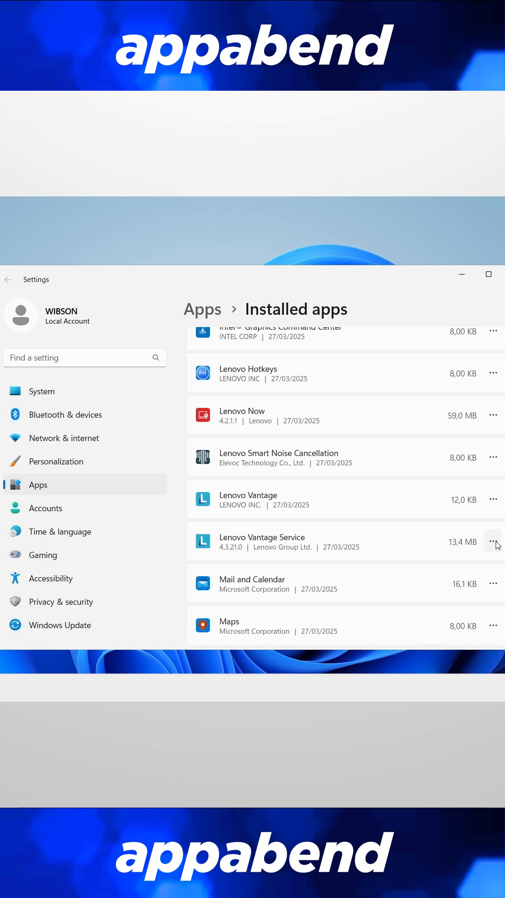
{"action": "scroll", "scroll_direction": "down", "scroll_amount": 3}
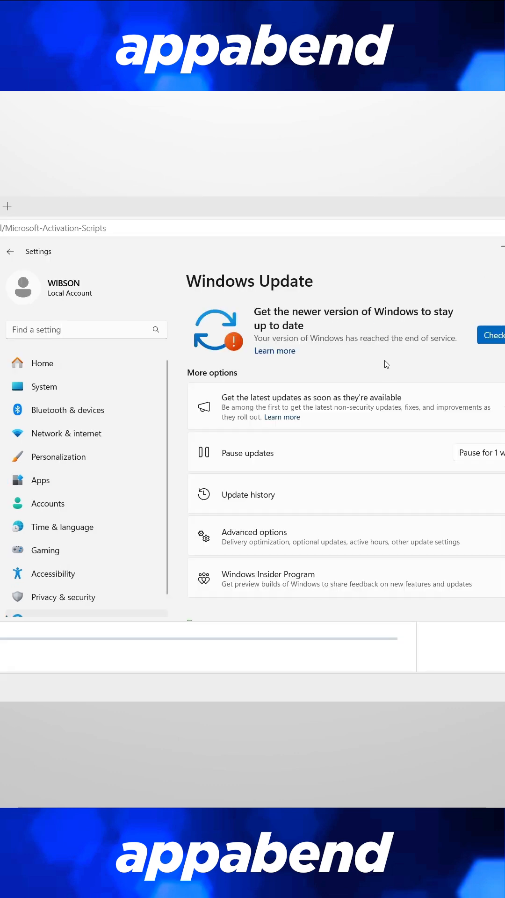
Step: Check for Windows updates, then turn off every Privacy & security General toggle
{"action": "left_click", "coordinate": [495, 335]}
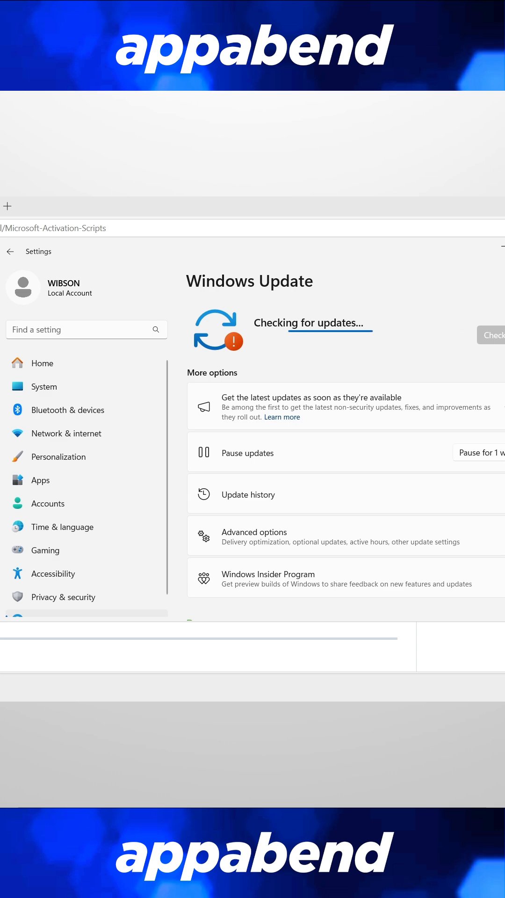
{"action": "mouse_move", "coordinate": [404, 365]}
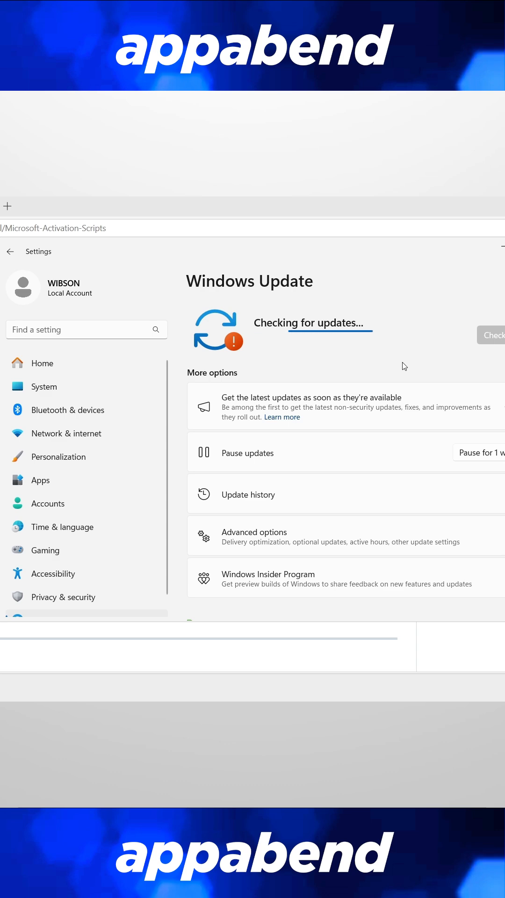
{"action": "left_click", "coordinate": [63, 597]}
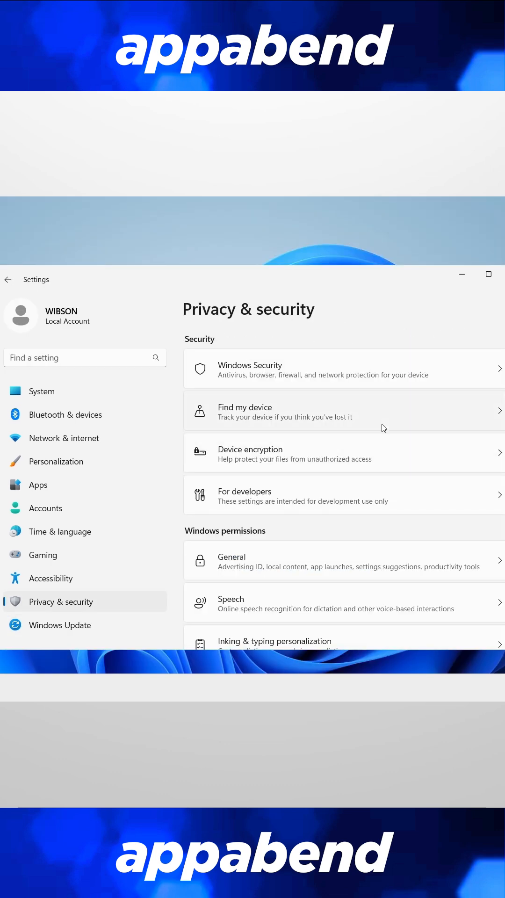
{"action": "left_click", "coordinate": [231, 560]}
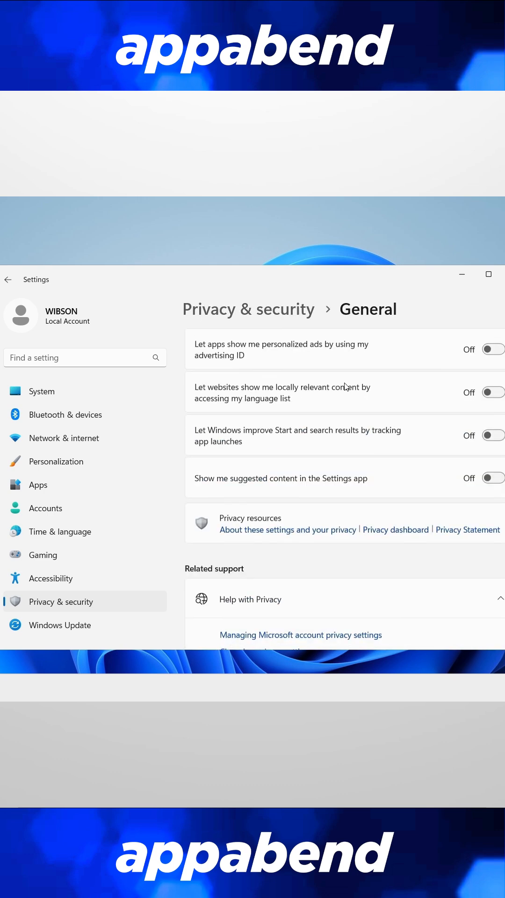